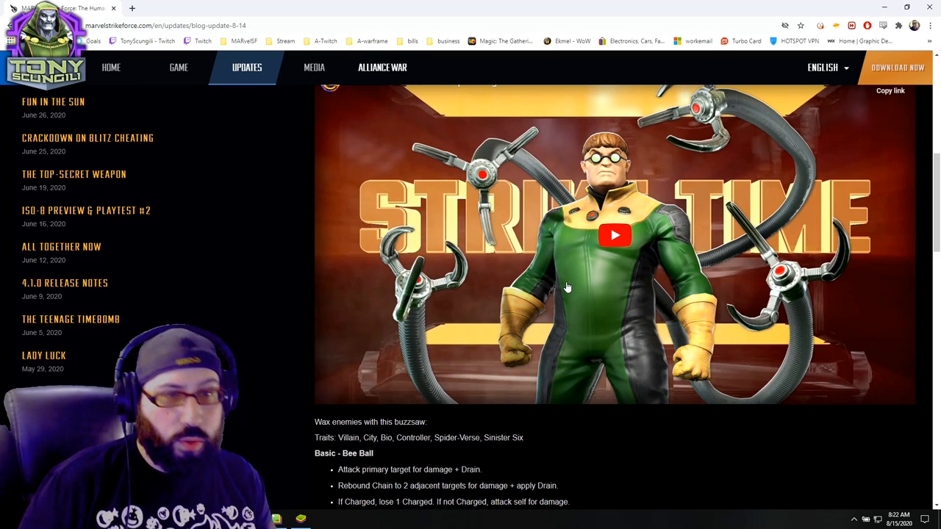
- Scroll below the video to the Bee Ball, Bee Scream and Bee Gone ability descriptions
scroll(down, 3)
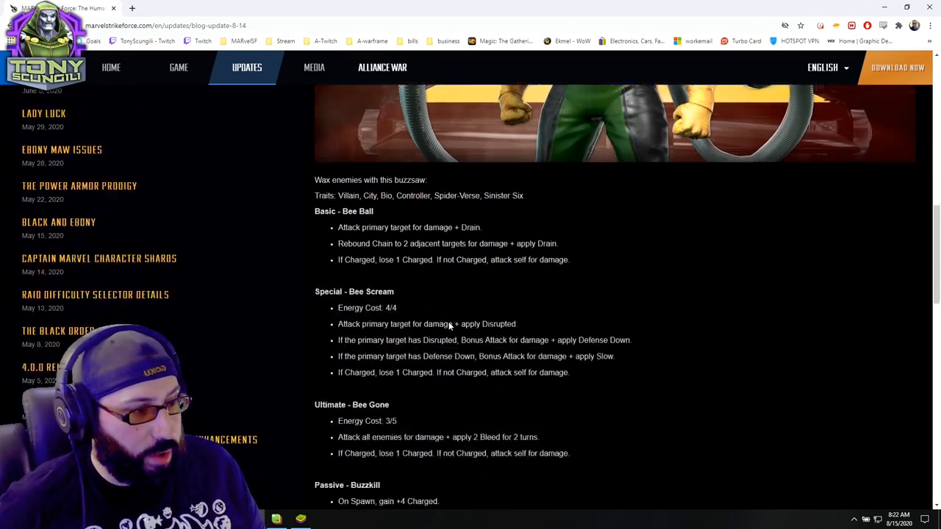
- Scroll slightly further so every Passive - Buzzkill bullet point is visible
scroll(down, 3)
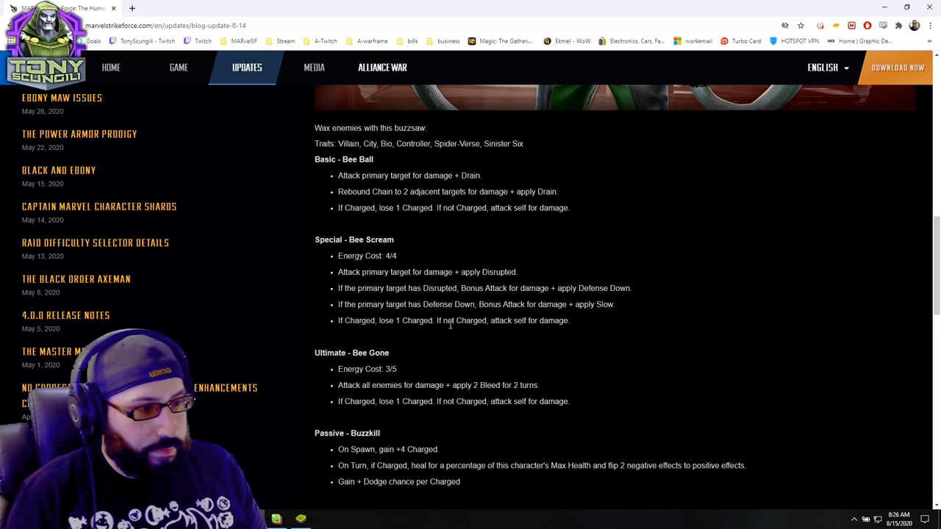
- Scroll down to Swarm's complete Basic, Special, Ultimate and Passive ability list
scroll(down, 3)
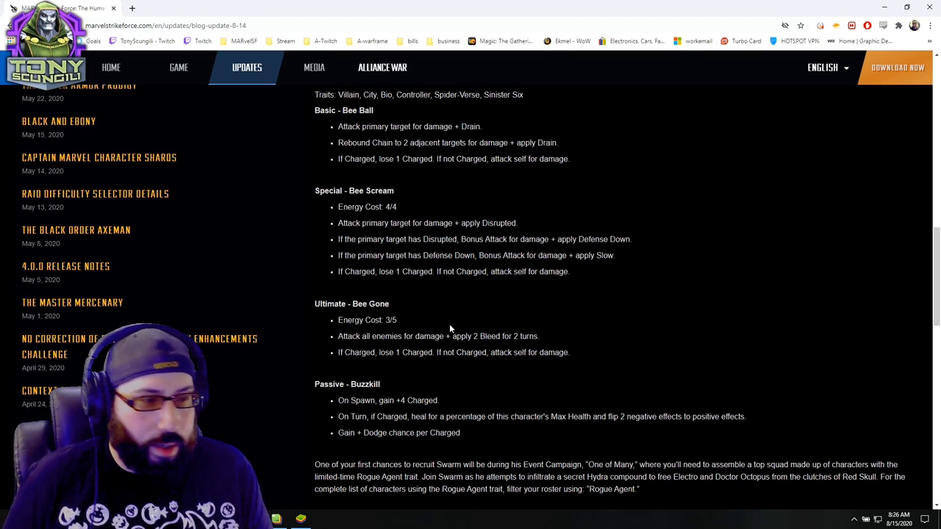
- Scroll past the Passive section and highlight 'compound to free Electro and' in the event text
scroll(down, 3)
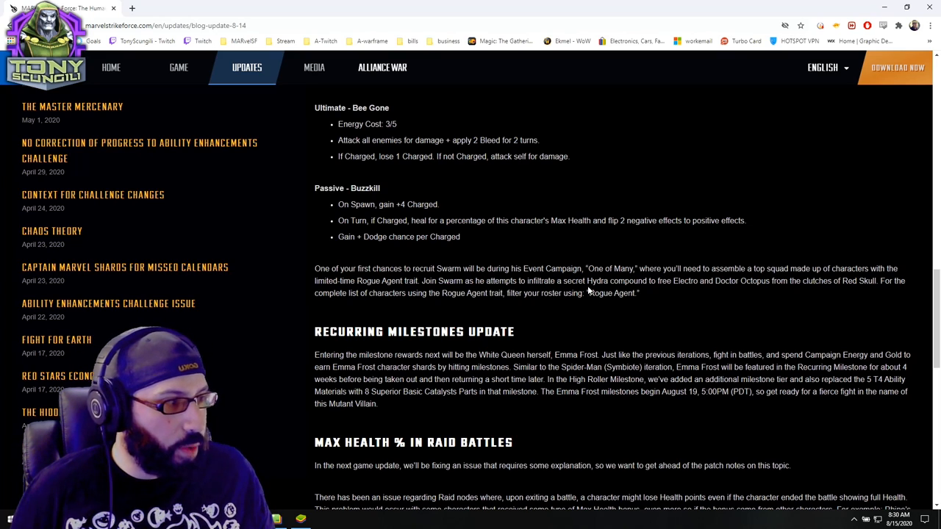
drag(602, 281, 714, 280)
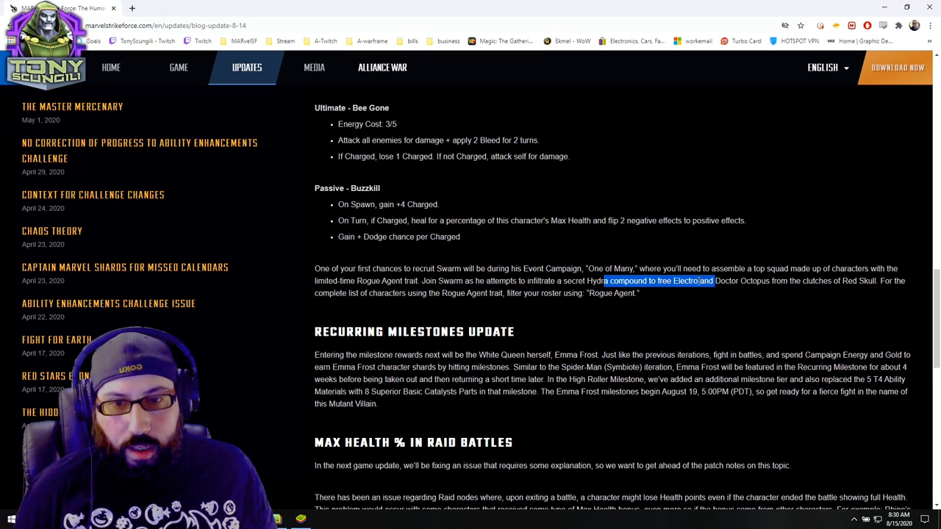